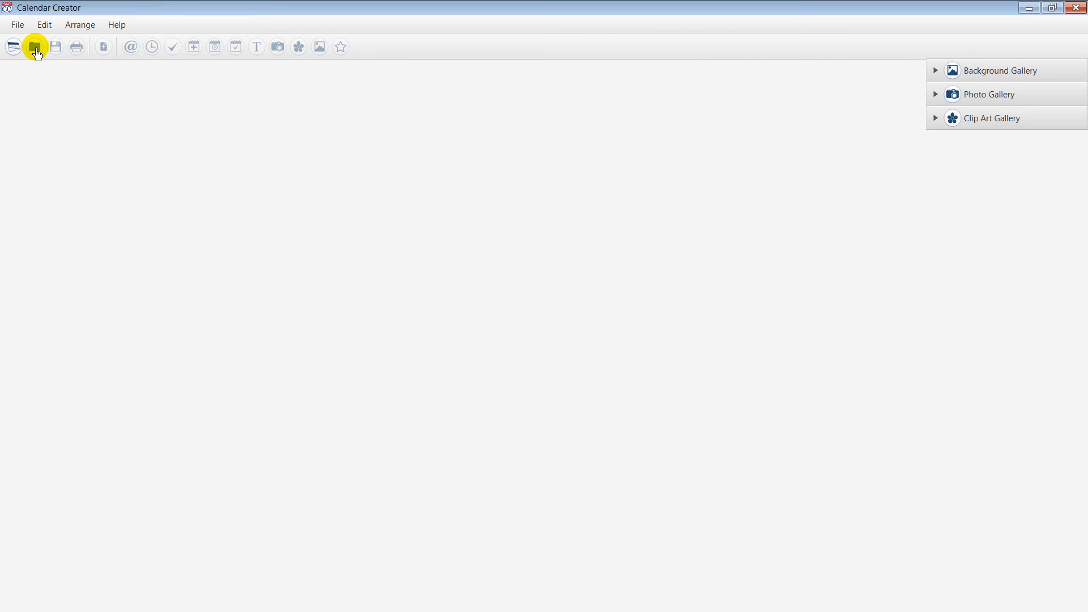
# Step: Open the Day Calendar 1 Landscape.scc file, showing the January 1, 2017 day page
pyautogui.click(34, 45)
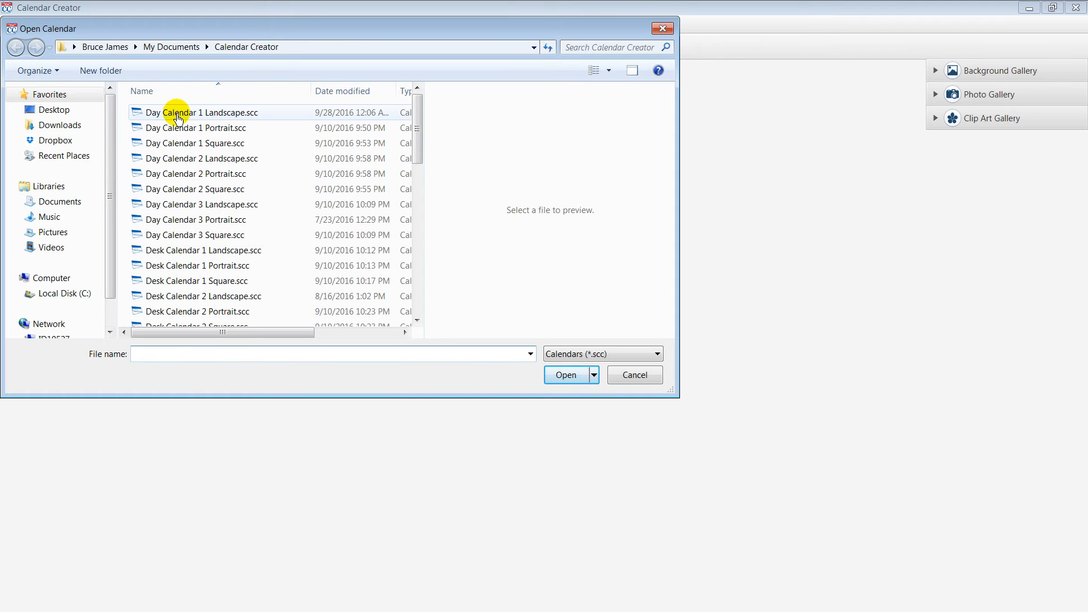
pyautogui.click(187, 113)
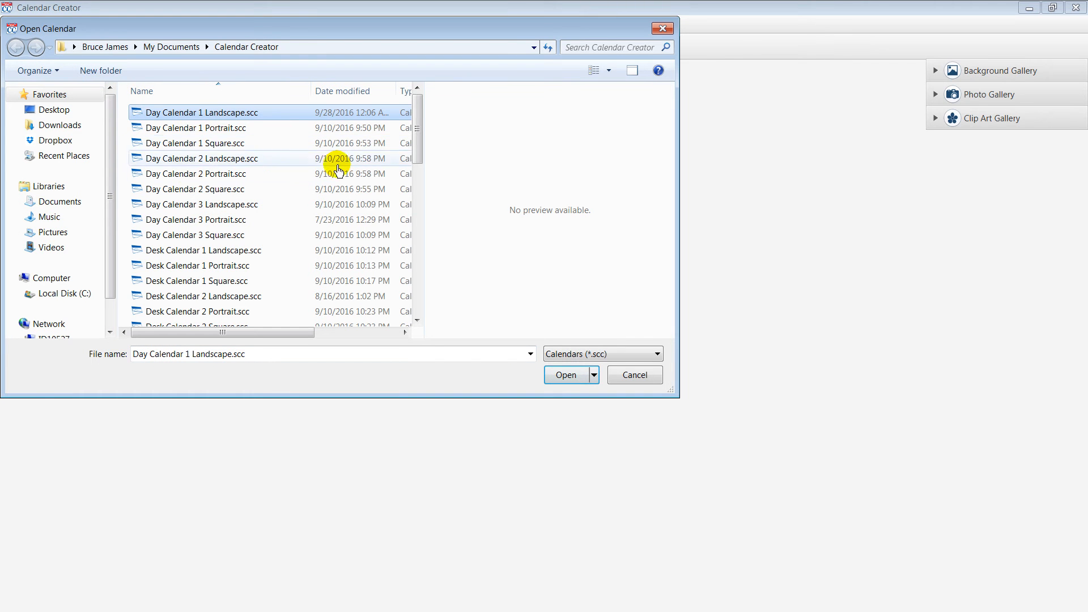
pyautogui.click(566, 374)
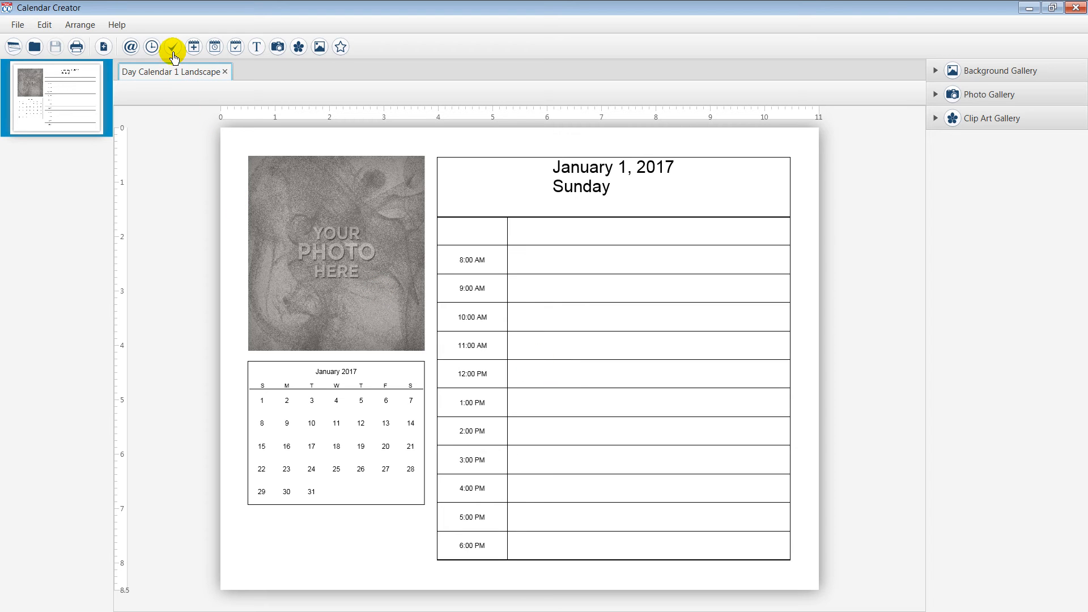
pyautogui.moveTo(171, 47)
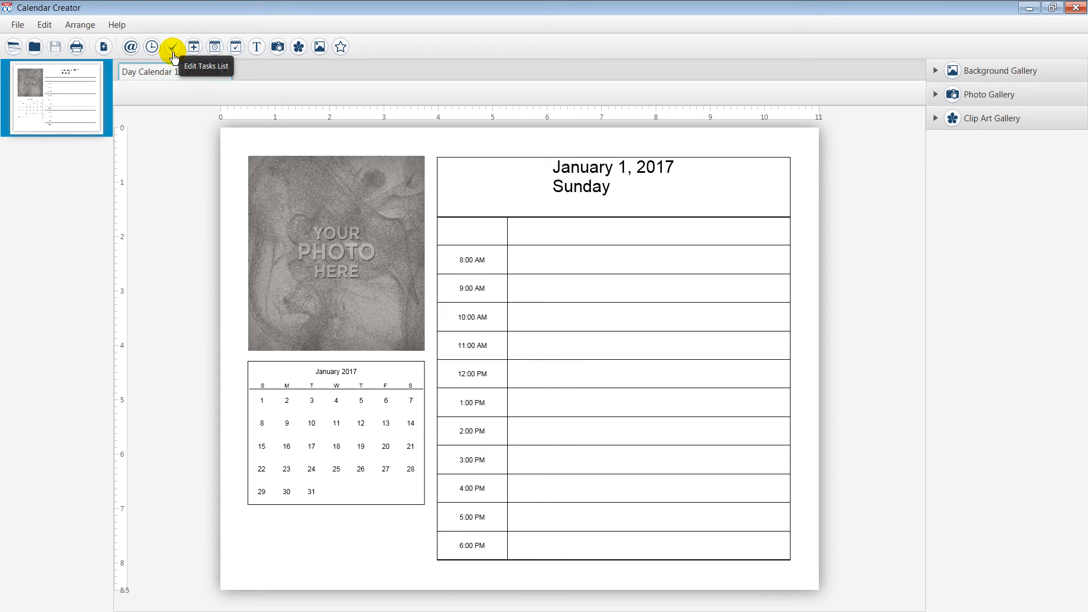
# Step: Bring up the Tasks window and start a new task with default settings
pyautogui.click(170, 45)
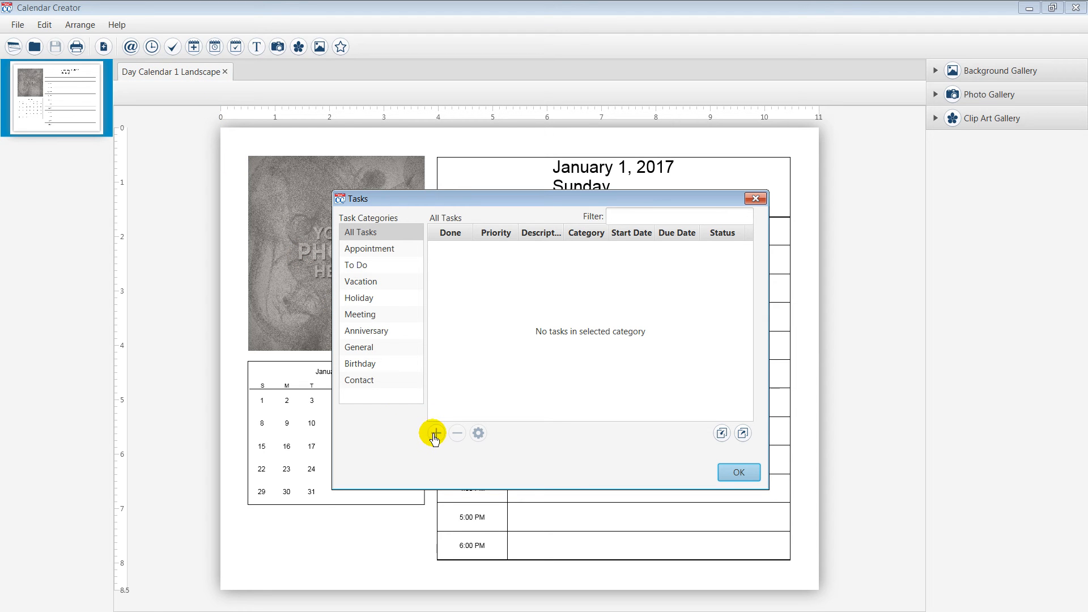
pyautogui.moveTo(437, 433)
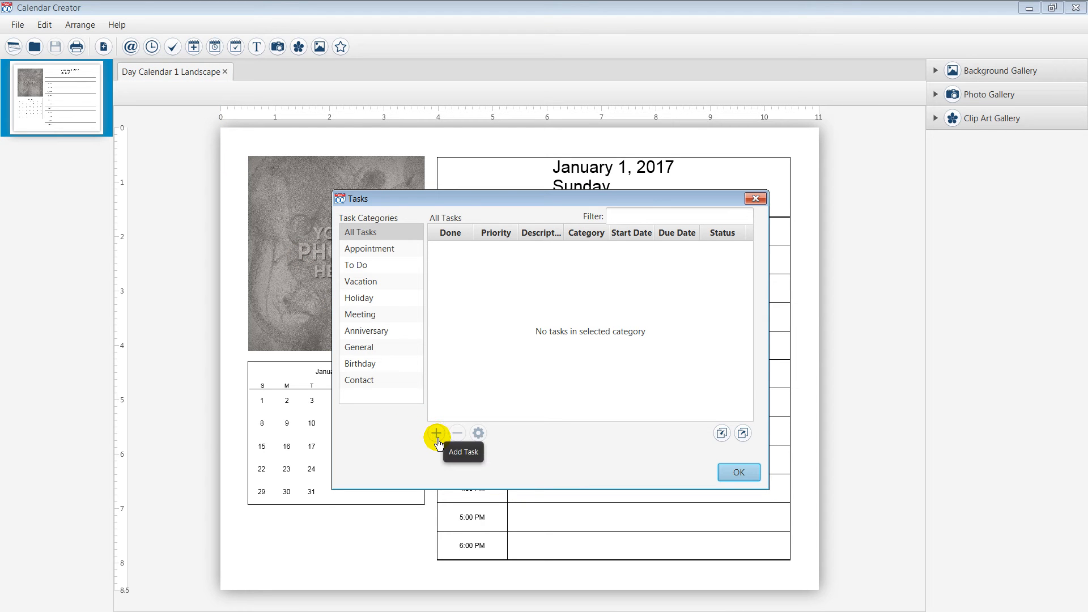
pyautogui.click(435, 433)
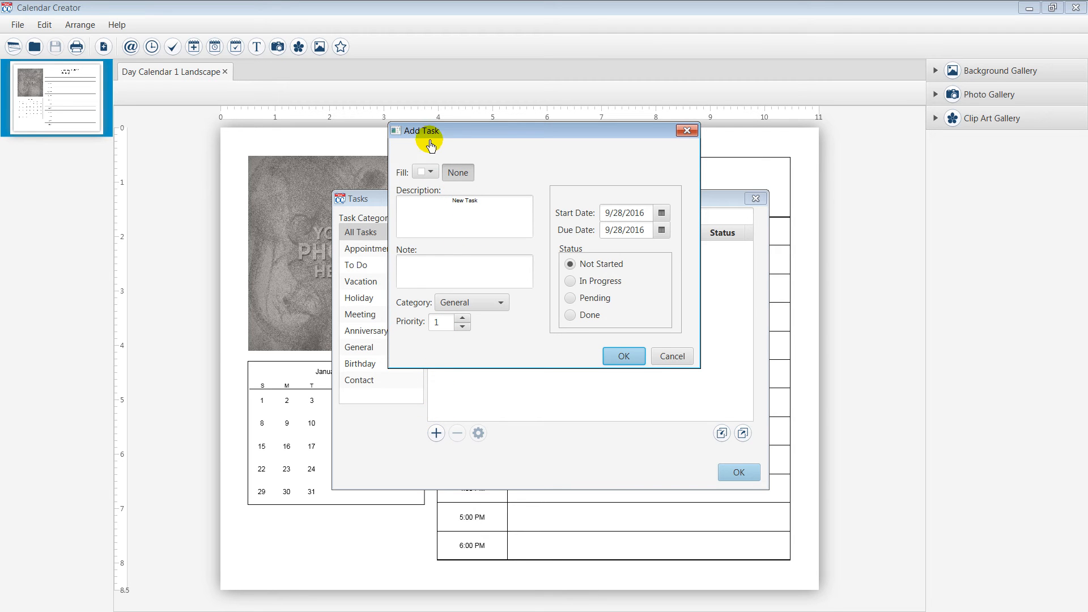
pyautogui.moveTo(551, 231)
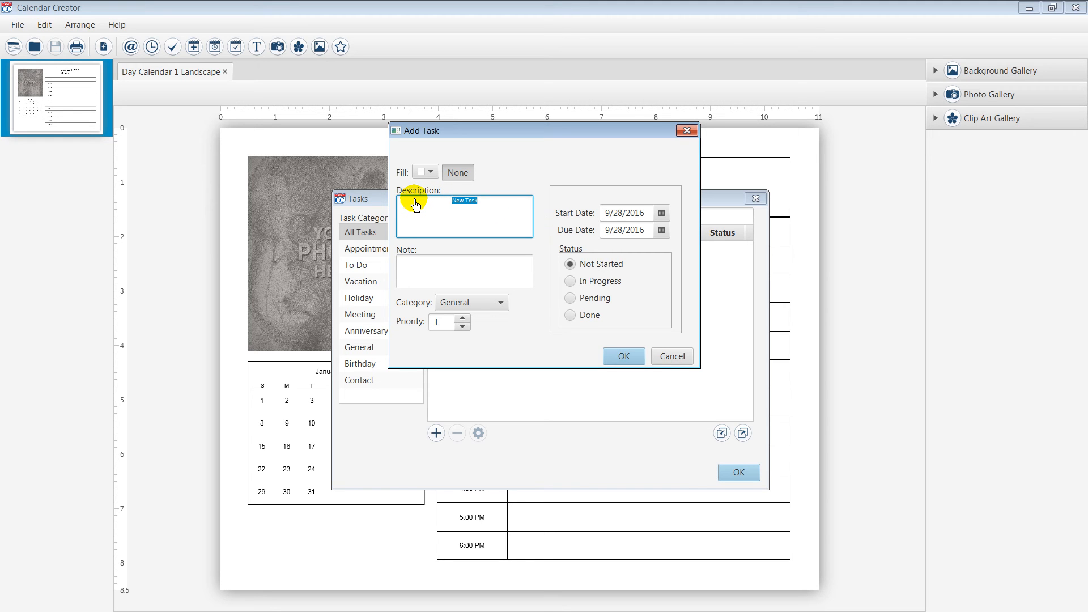
# Step: Describe the task as 'Wedding Scrapbook' with start date 9/28/2016 and due date 10/28/2016
pyautogui.write('Wedding Scrapboo')
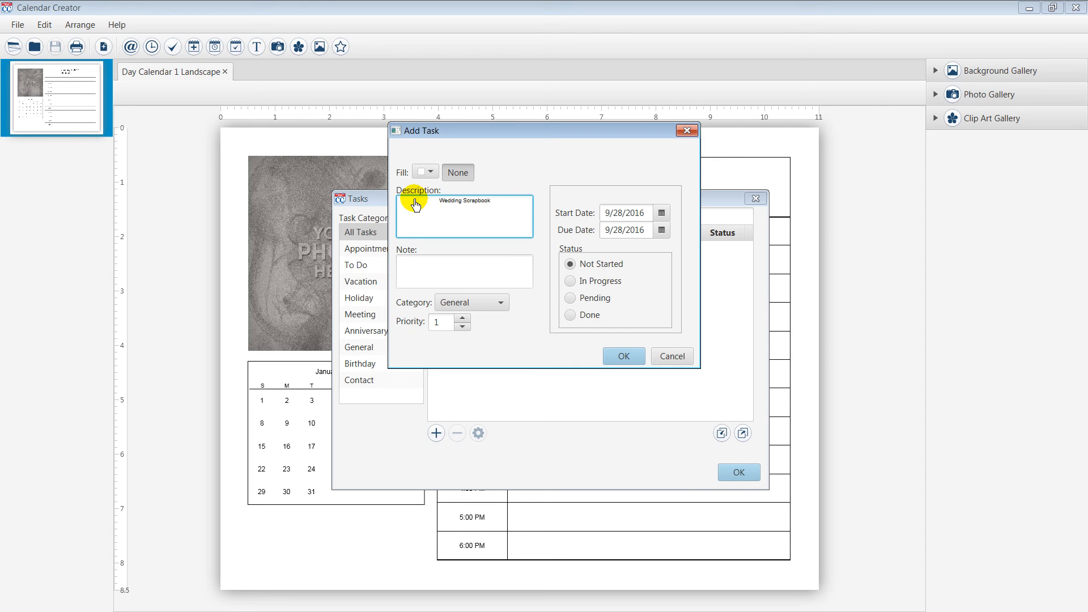
pyautogui.click(662, 213)
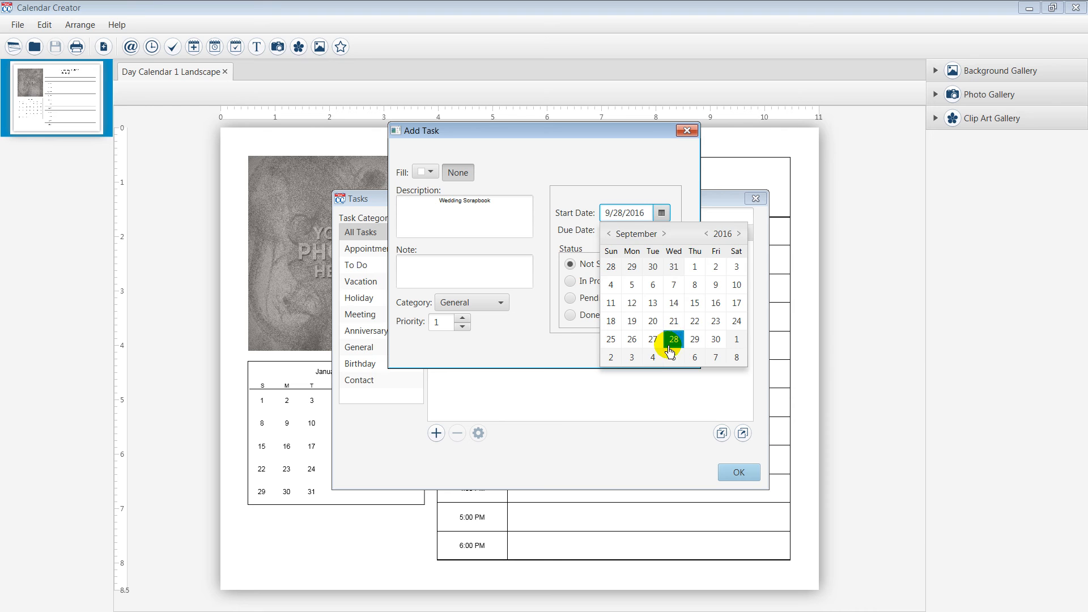
pyautogui.click(661, 230)
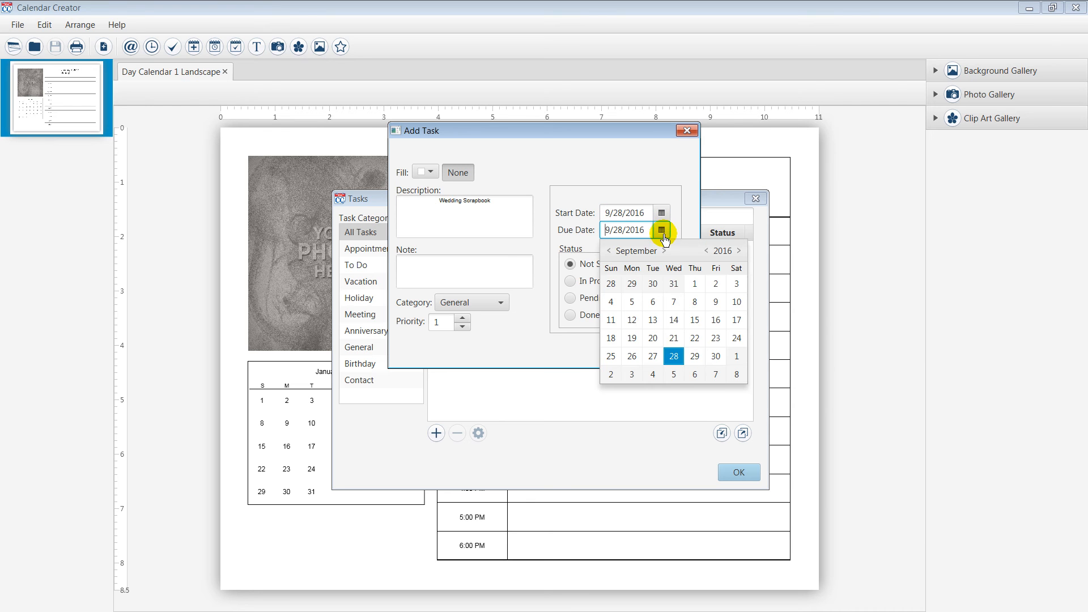
pyautogui.click(665, 250)
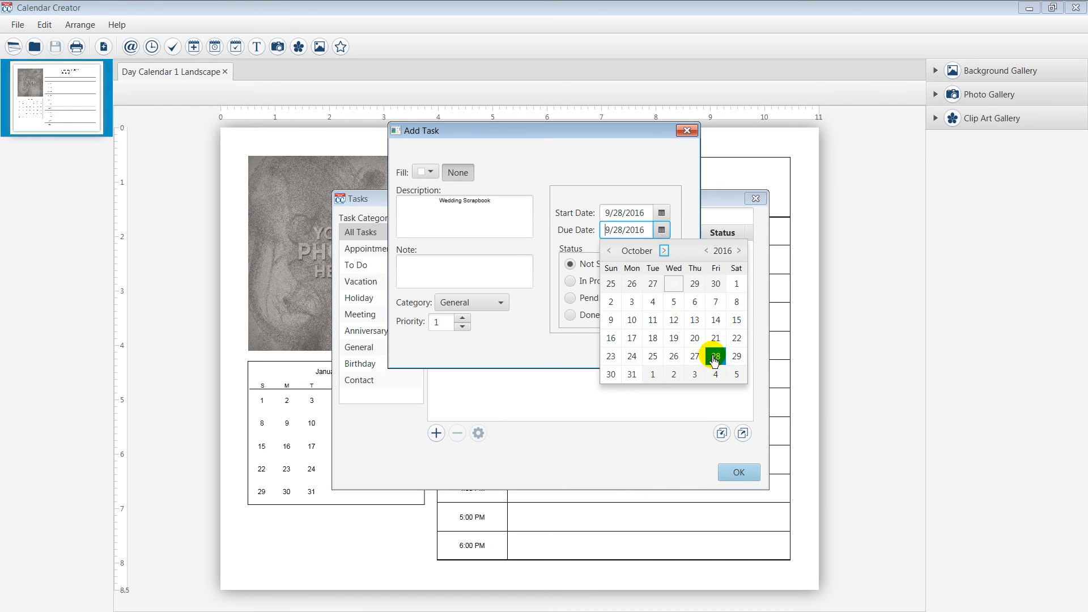
pyautogui.click(716, 356)
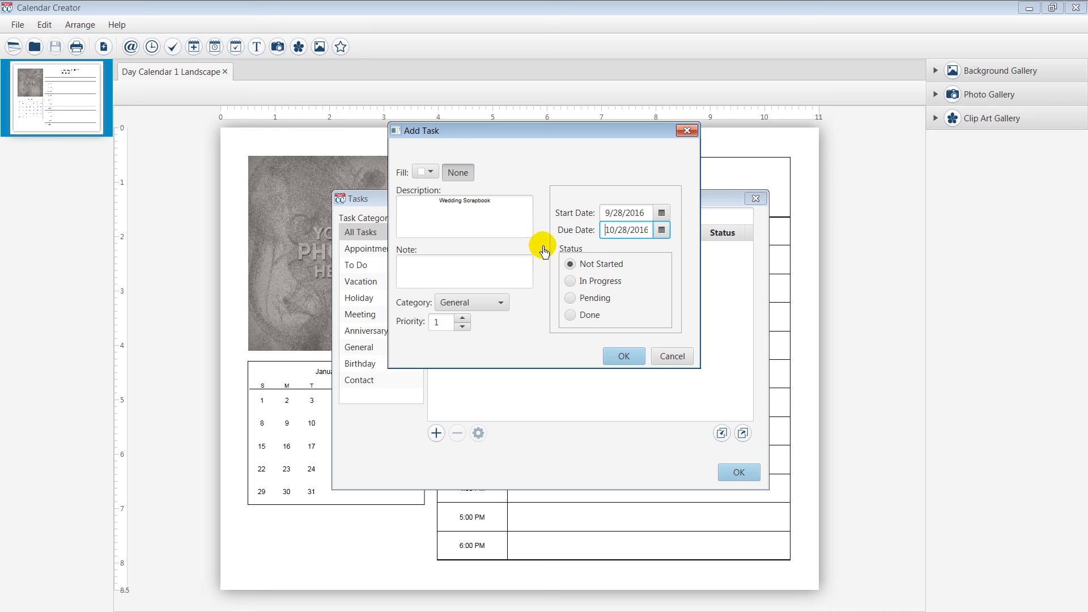
pyautogui.moveTo(585, 257)
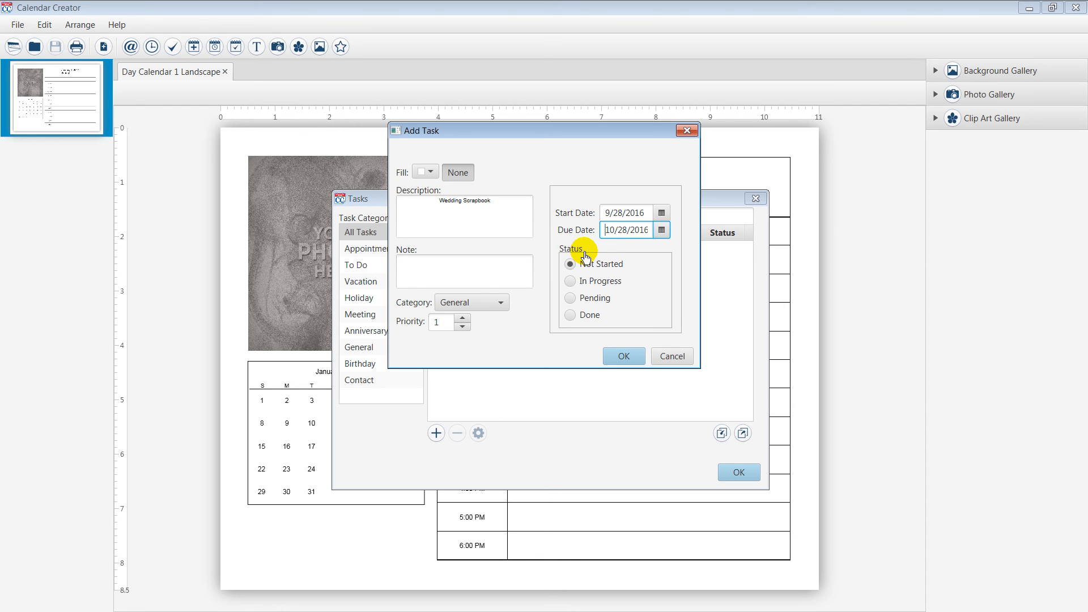
pyautogui.moveTo(621, 273)
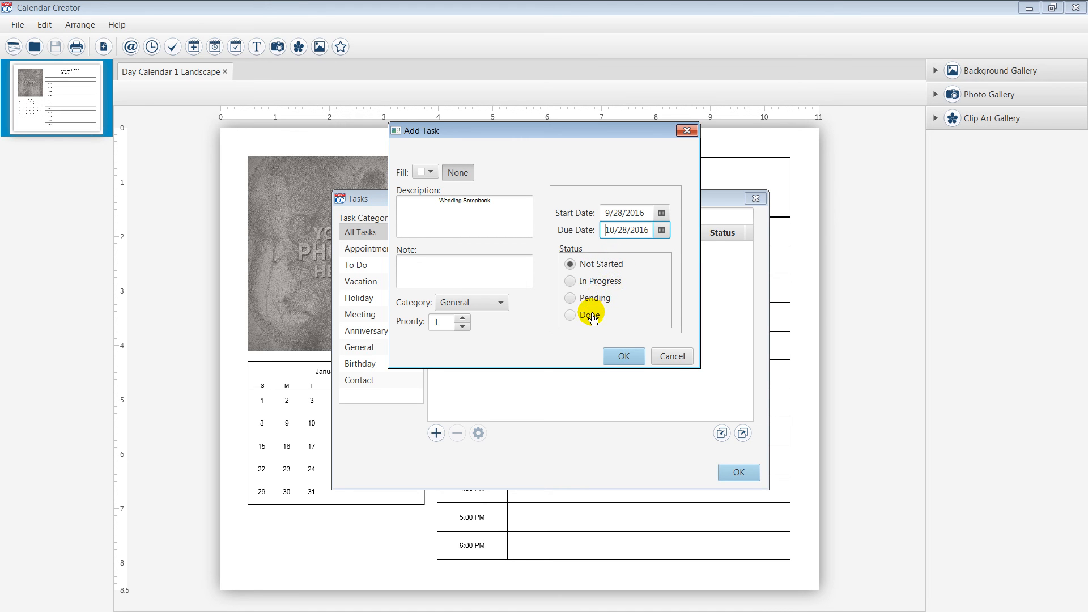
# Step: Mark the task In Progress with priority 2 and save it into the Tasks list
pyautogui.click(569, 281)
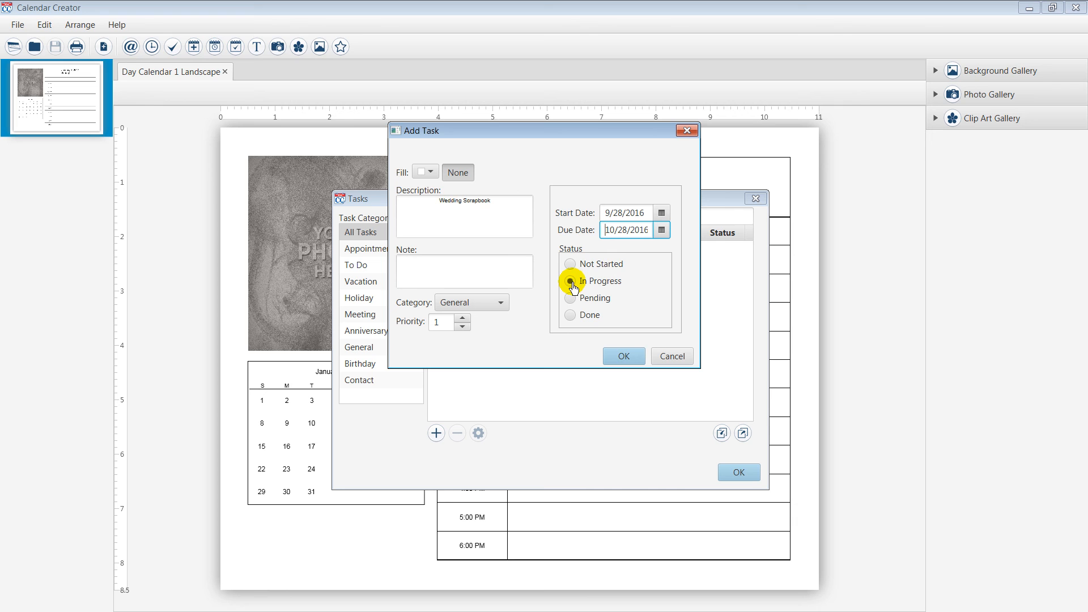
pyautogui.click(569, 281)
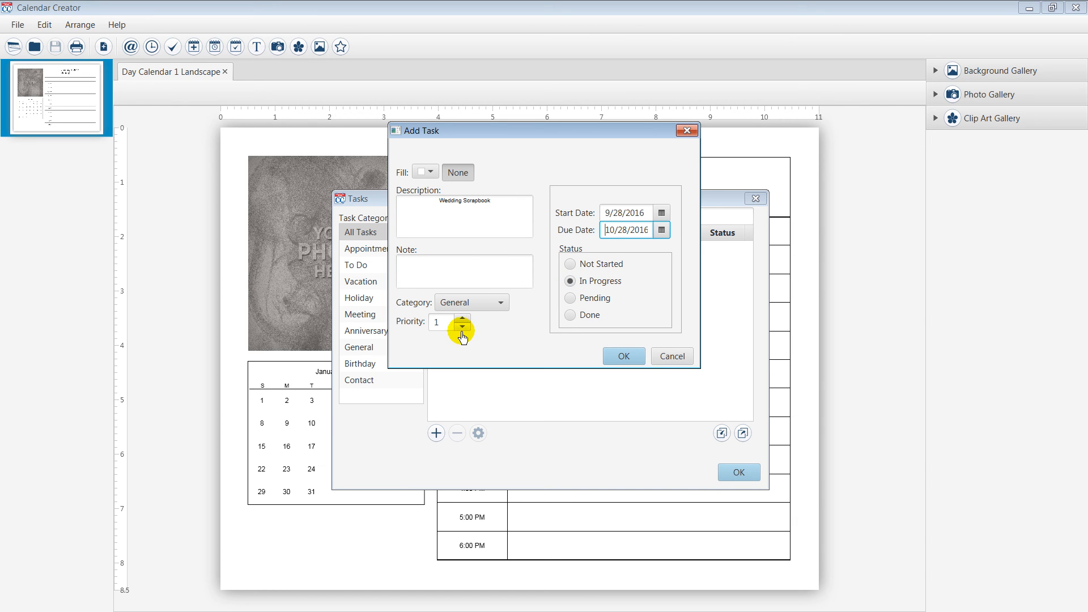
pyautogui.click(464, 317)
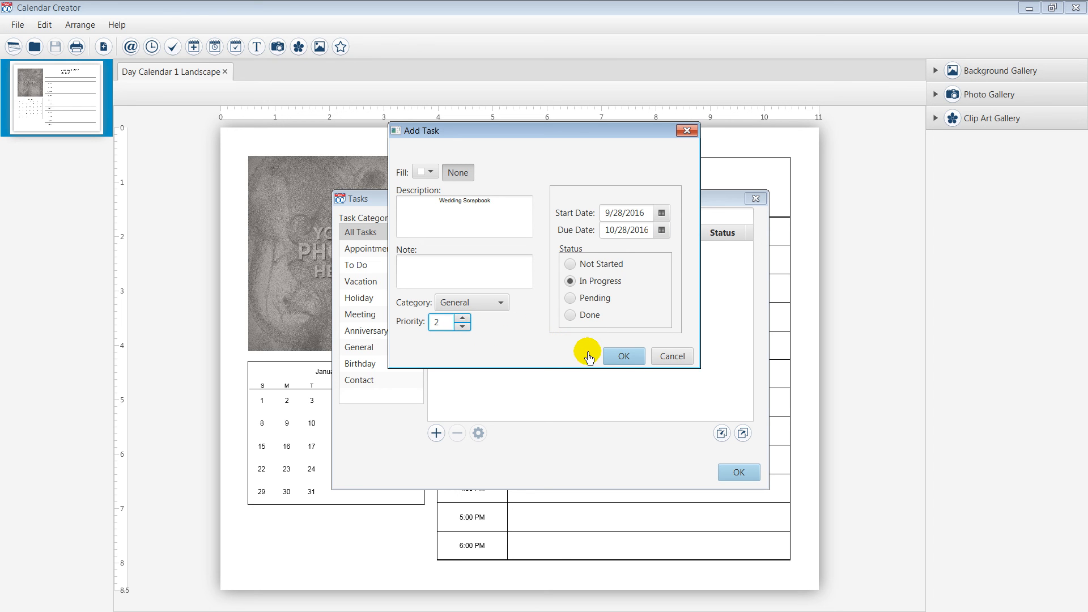
pyautogui.click(623, 356)
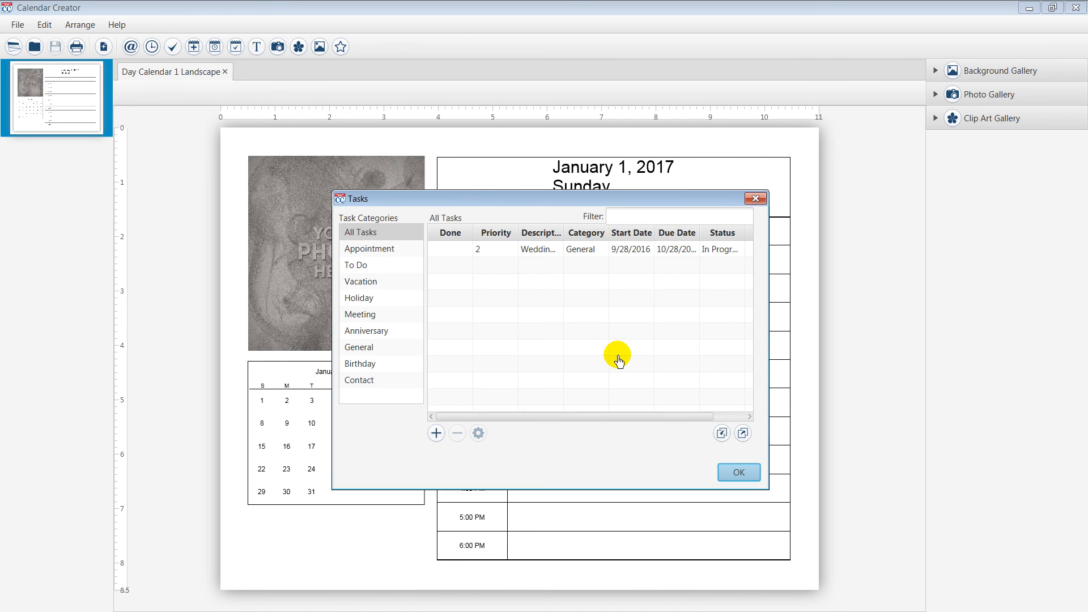
pyautogui.moveTo(452, 251)
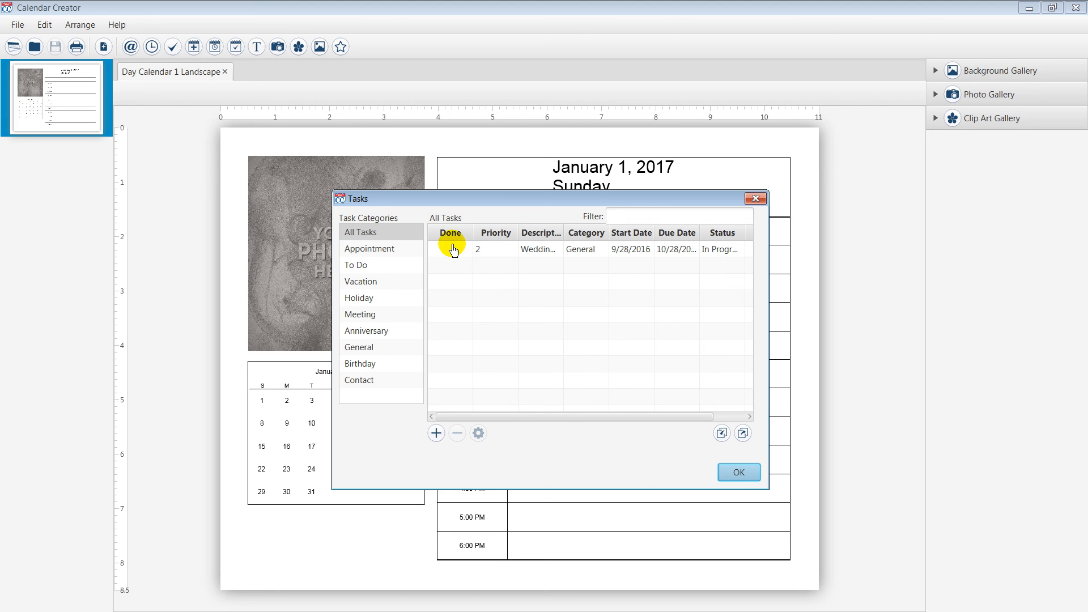